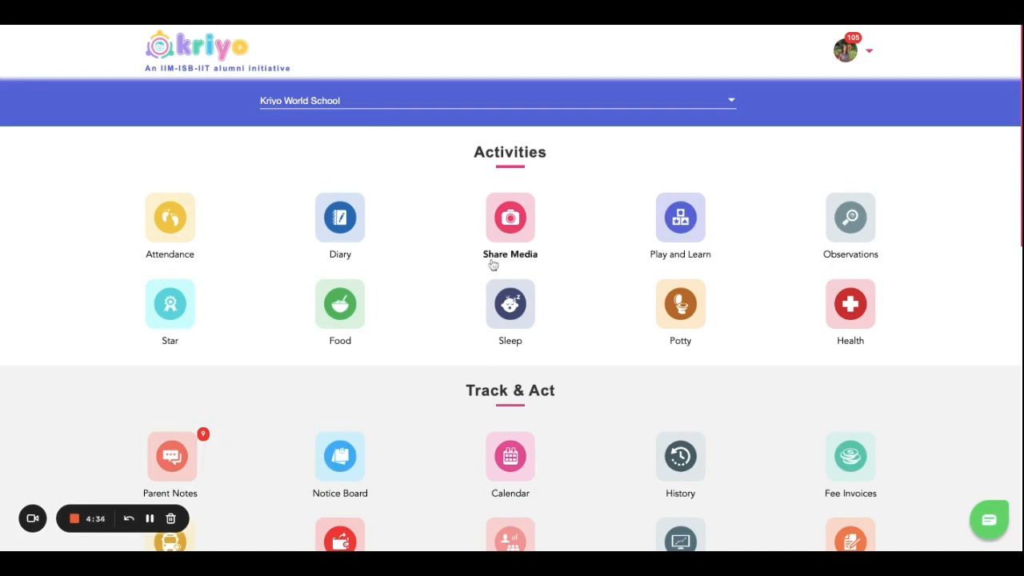
# Scroll the Kriyo World School dashboard down to its Profiles section
pyautogui.scroll(-3)
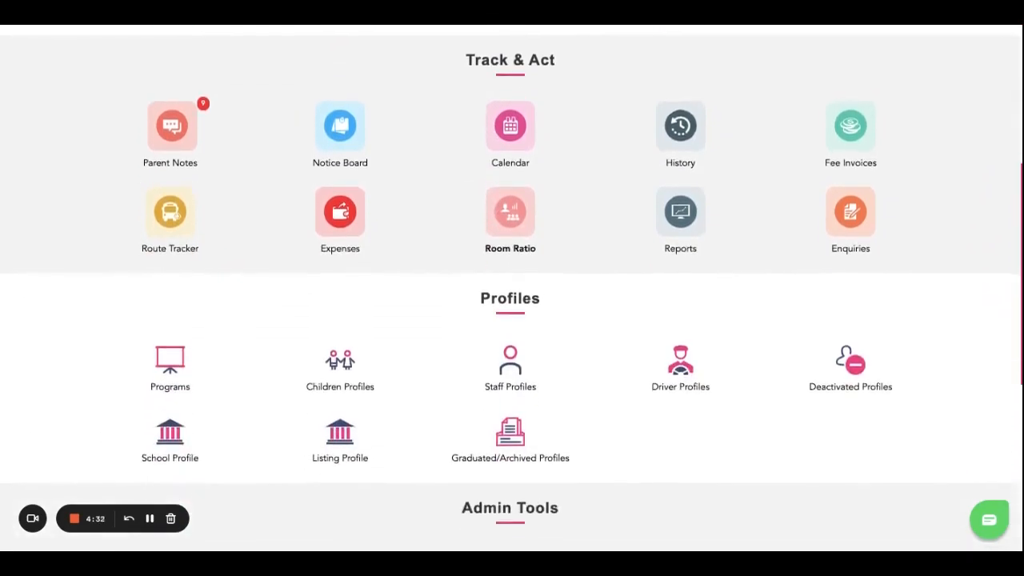
pyautogui.scroll(-3)
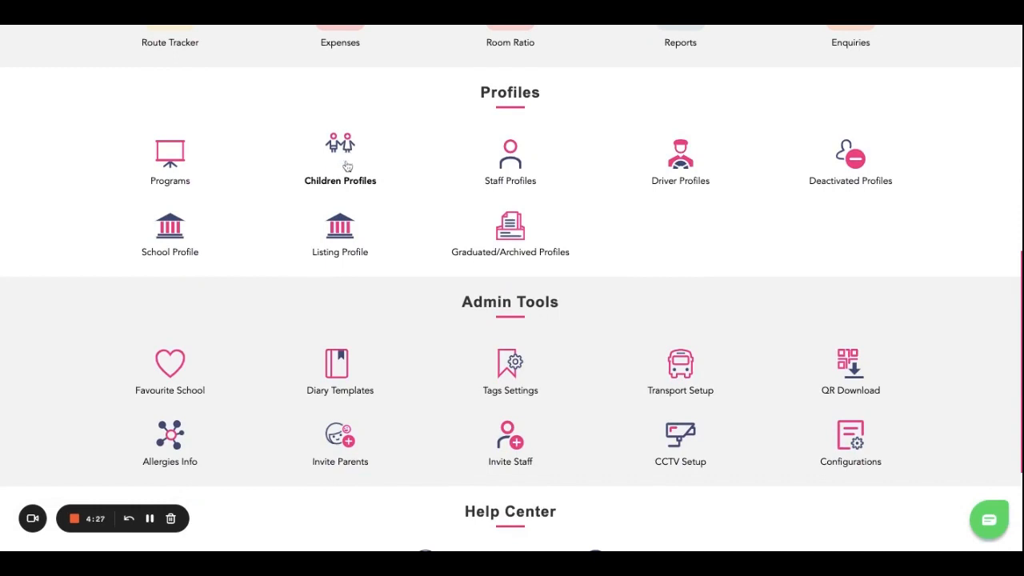
# Show Children Profiles filtered to the UKG group's five children (Anvi, Ashwin, Benny, Henry, Iman)
pyautogui.click(339, 156)
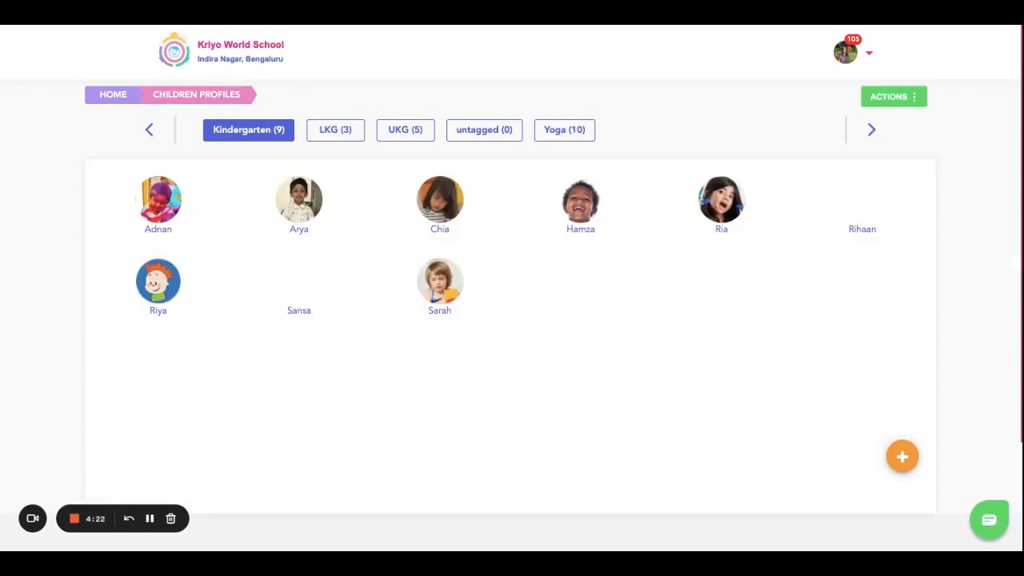
pyautogui.click(405, 130)
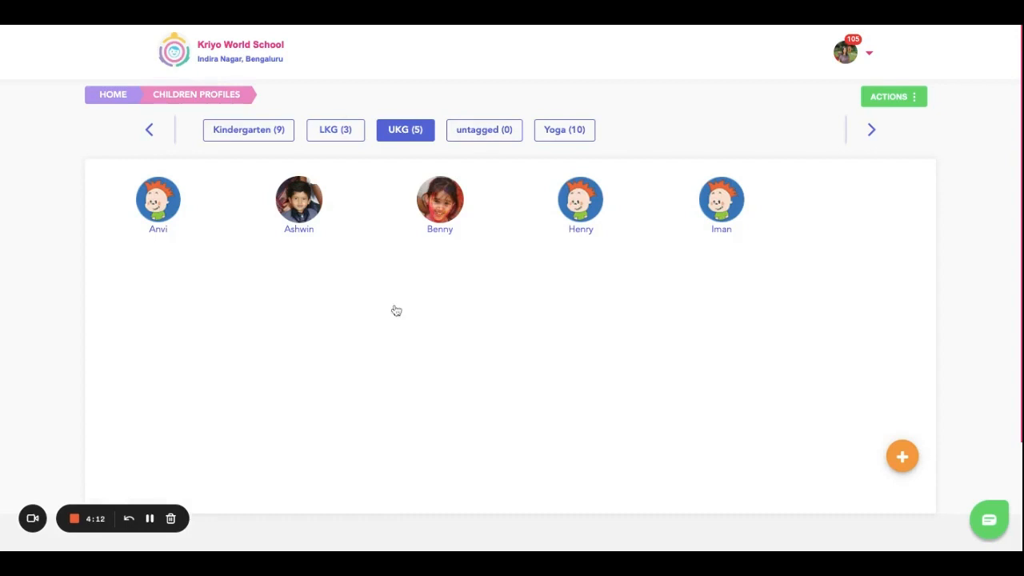
pyautogui.moveTo(432, 320)
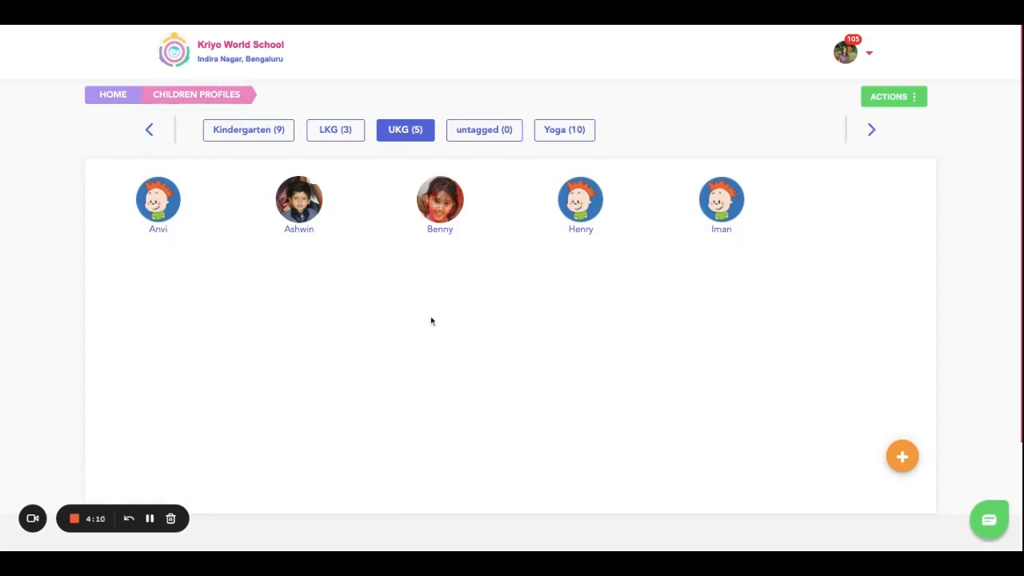
pyautogui.moveTo(298, 215)
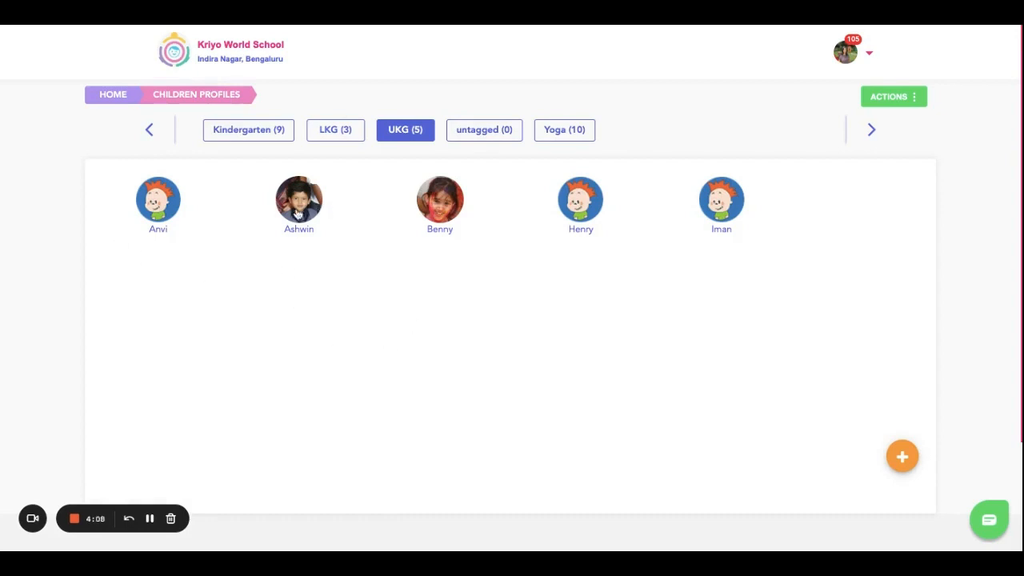
pyautogui.moveTo(472, 216)
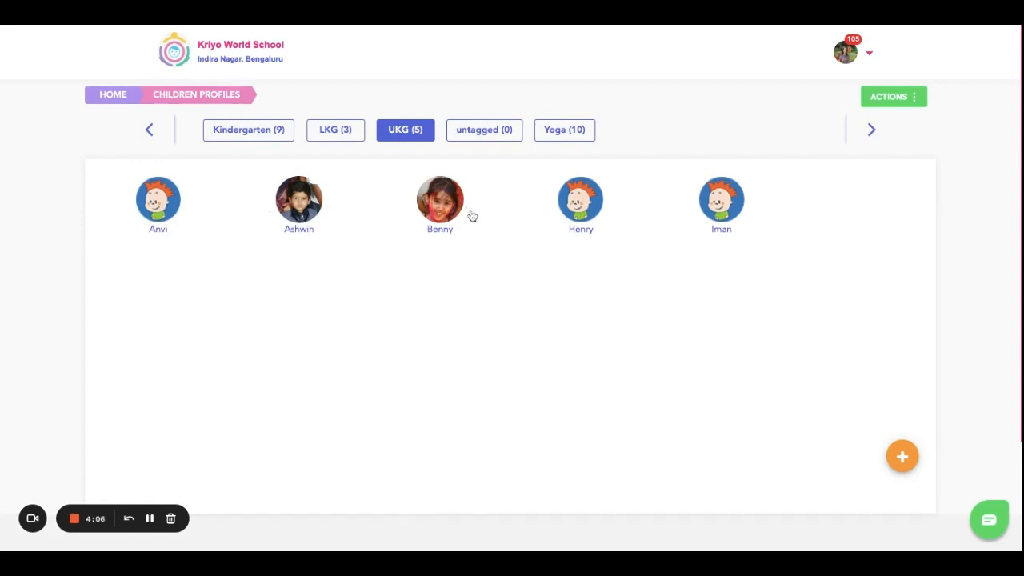
pyautogui.moveTo(473, 224)
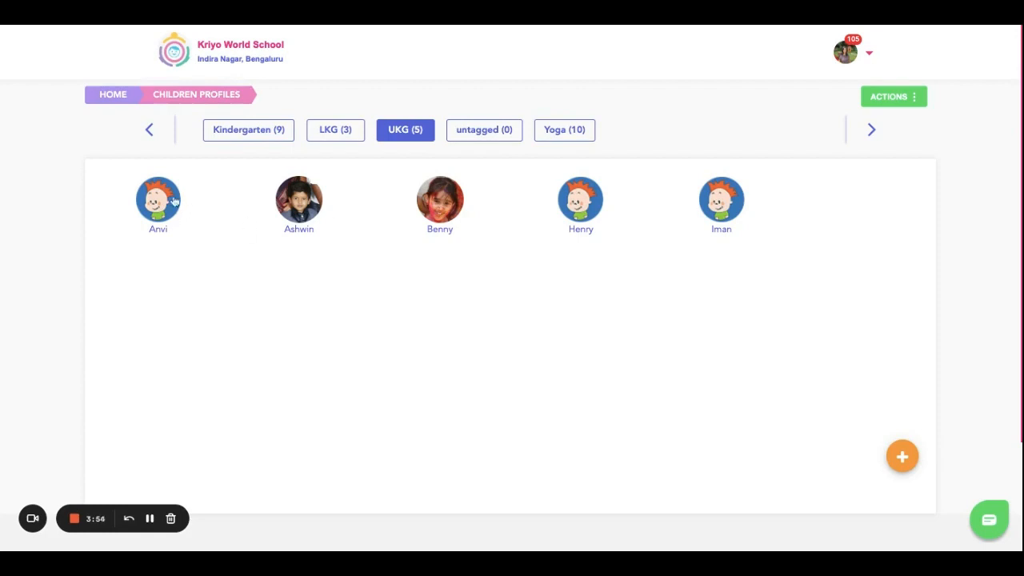
pyautogui.click(438, 200)
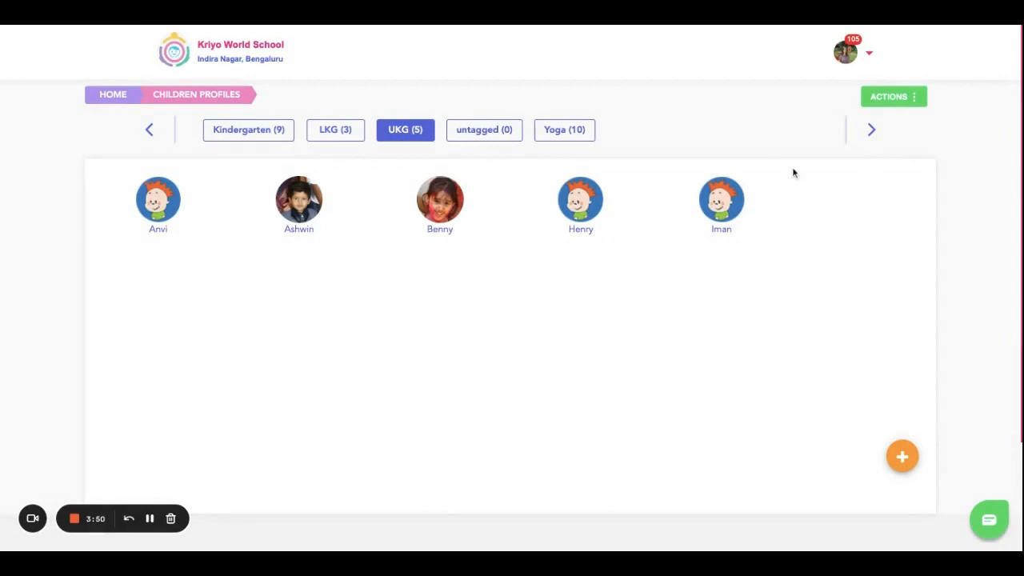
# Reveal the ACTIONS menu listing deactivate, delete, graduate and promote options for UKG
pyautogui.click(893, 96)
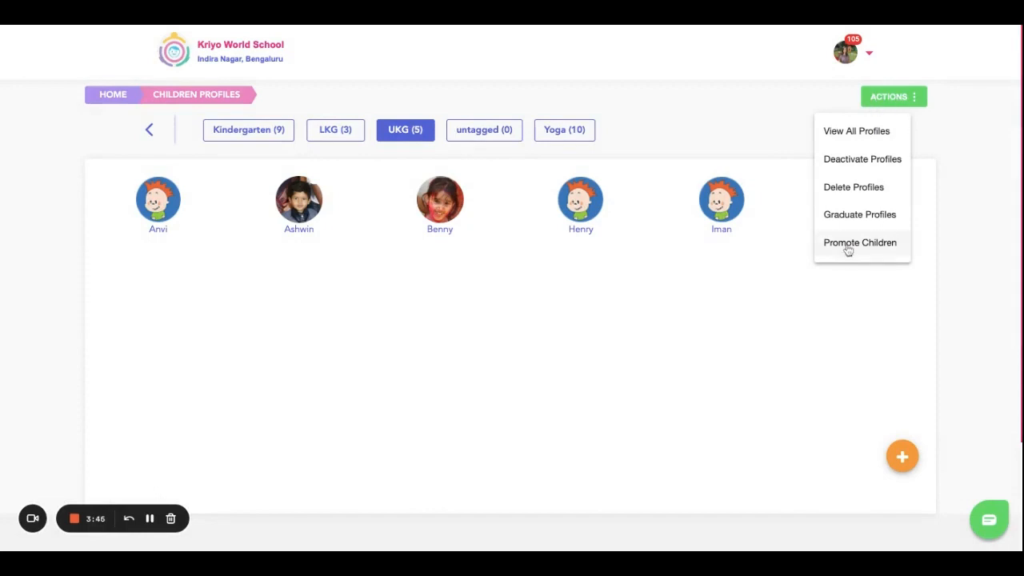
pyautogui.moveTo(838, 249)
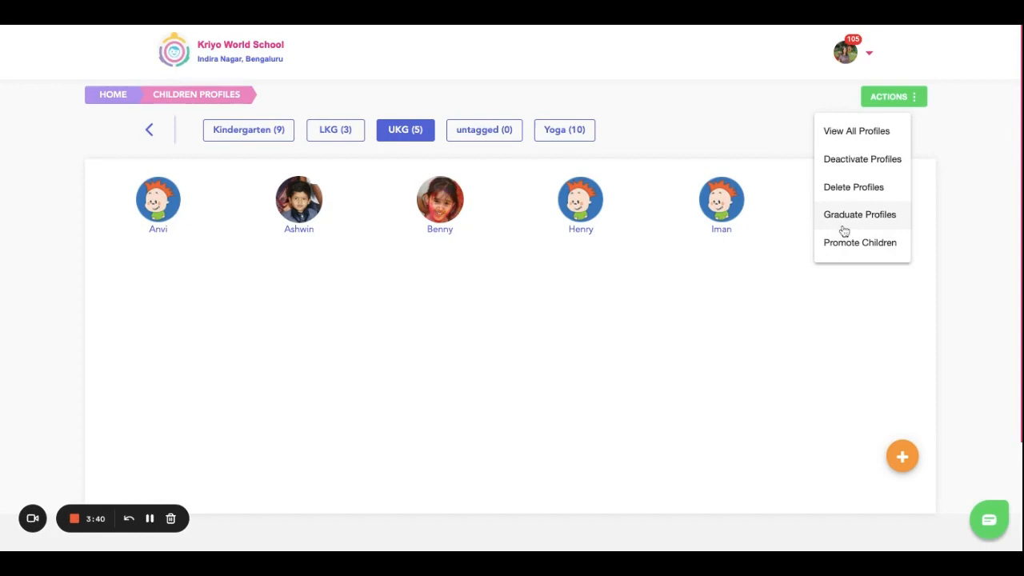
pyautogui.moveTo(880, 192)
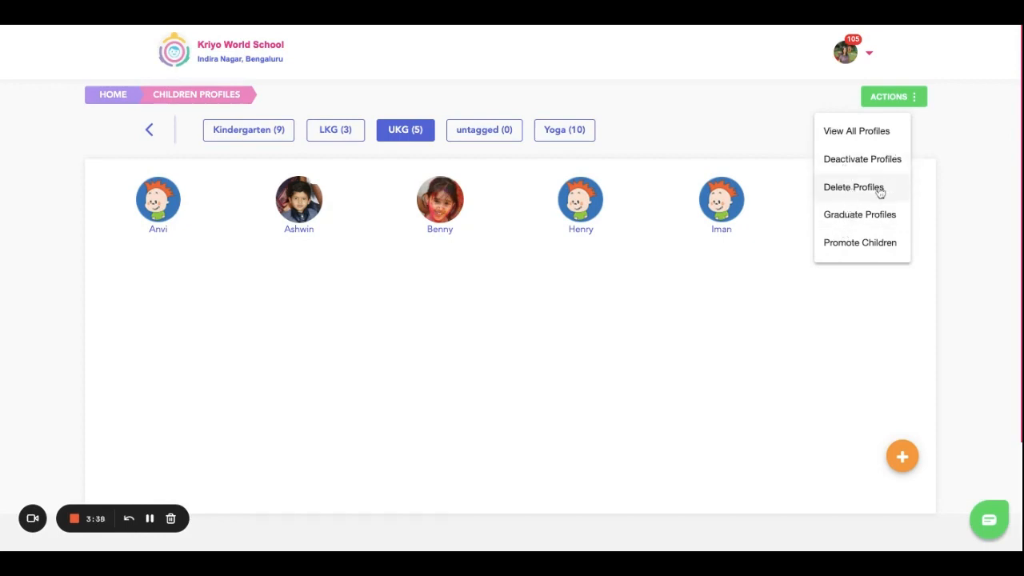
pyautogui.moveTo(860, 214)
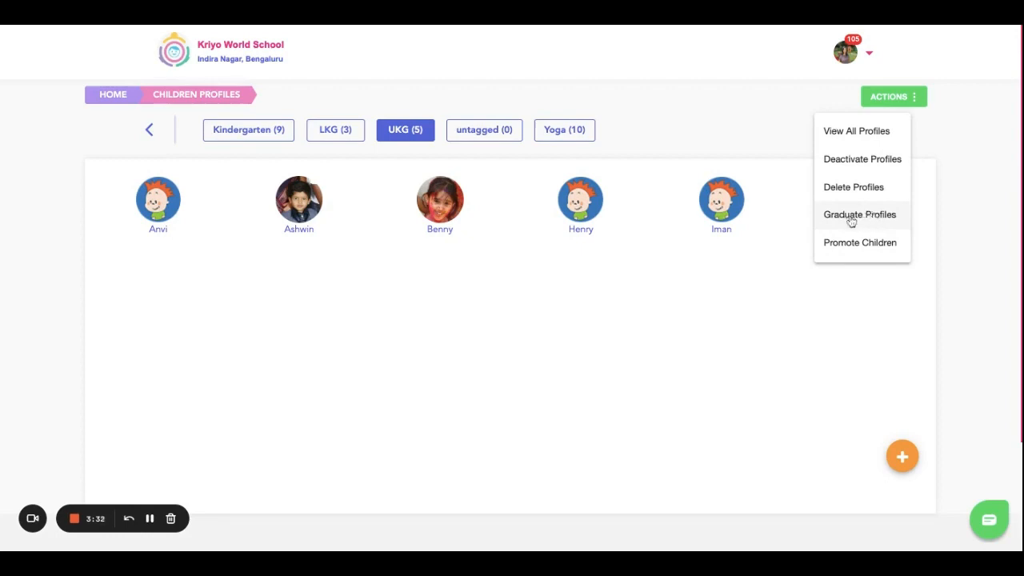
pyautogui.moveTo(871, 217)
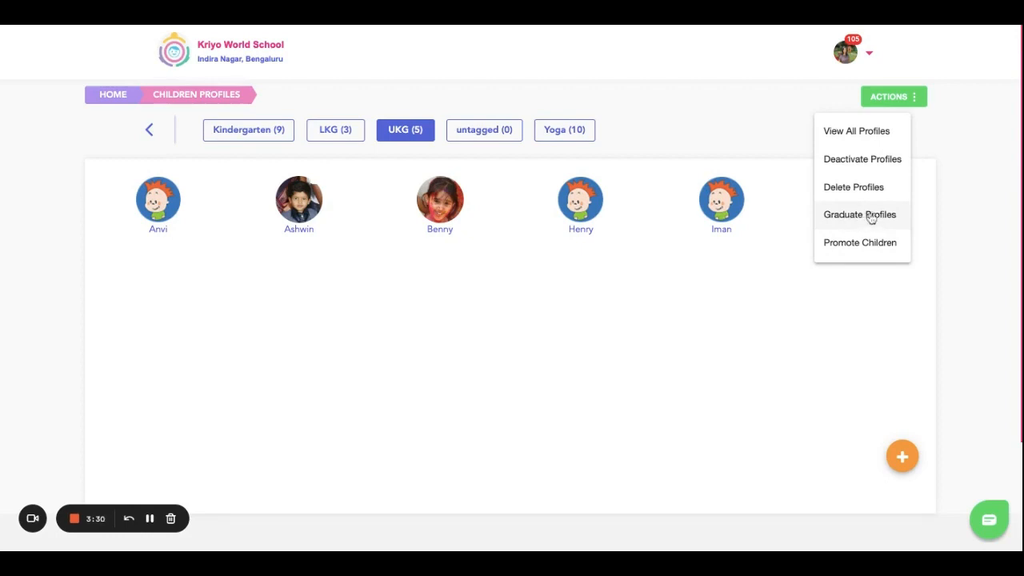
pyautogui.moveTo(121, 225)
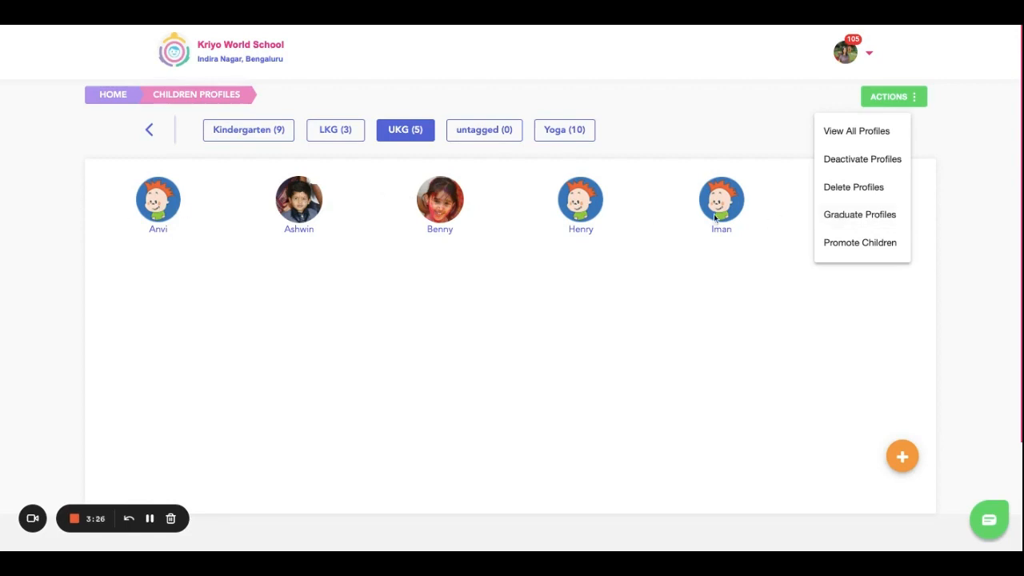
pyautogui.moveTo(851, 221)
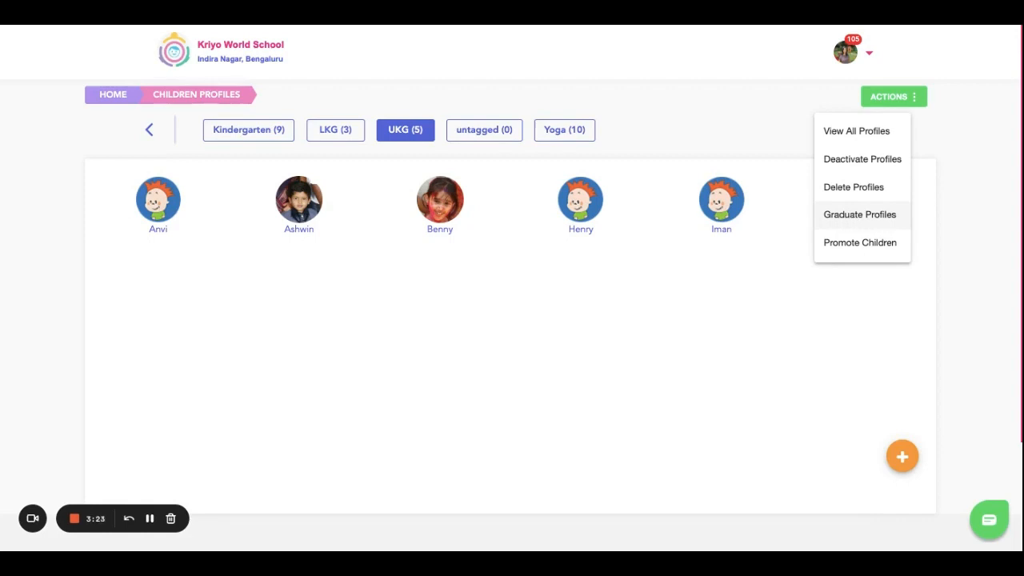
# Enter Graduate Profiles mode and mark Benny and Iman alongside Anvi and Ashwin, leaving Henry out
pyautogui.click(859, 215)
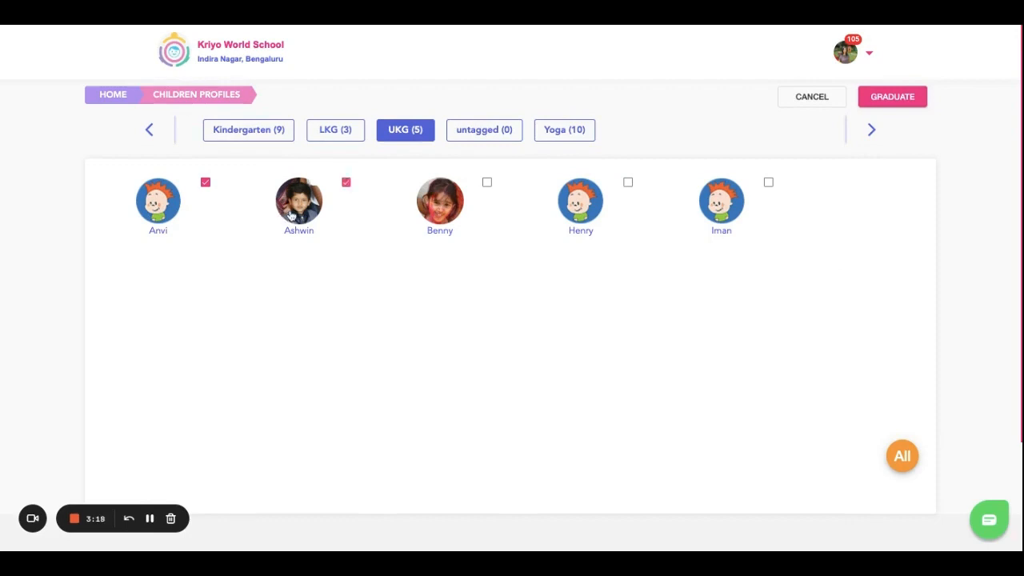
pyautogui.click(487, 182)
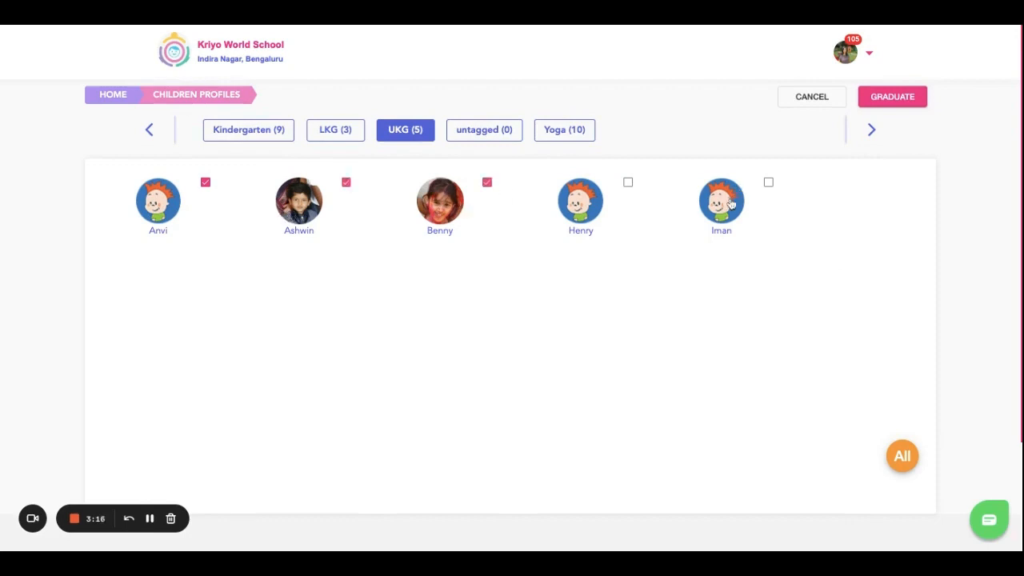
pyautogui.click(768, 183)
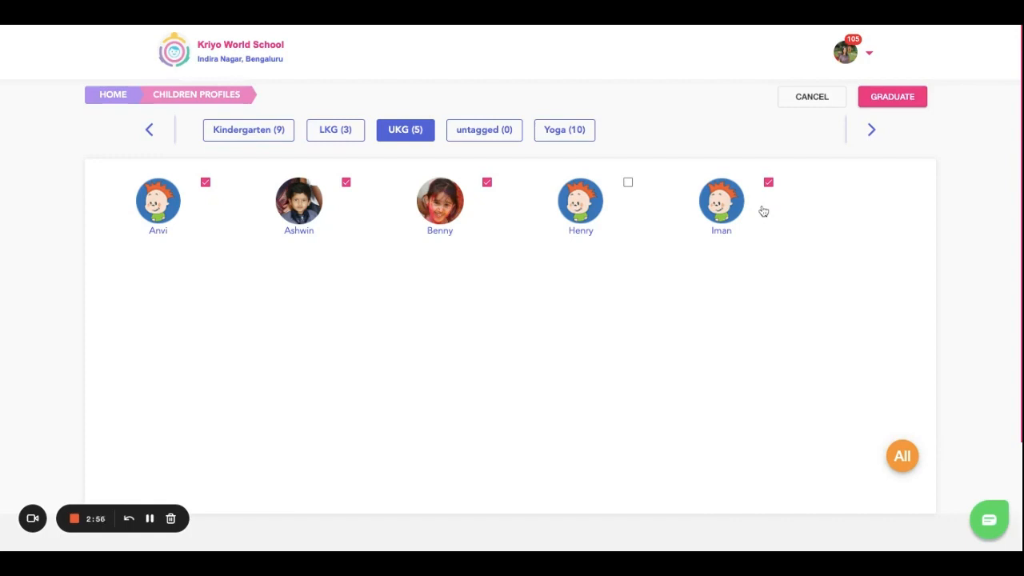
pyautogui.moveTo(622, 163)
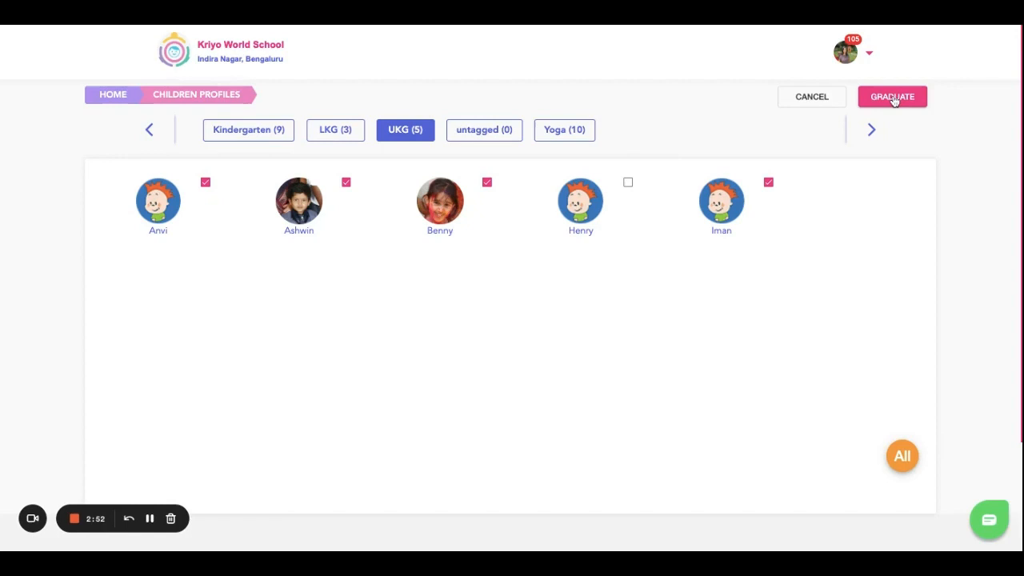
pyautogui.moveTo(592, 216)
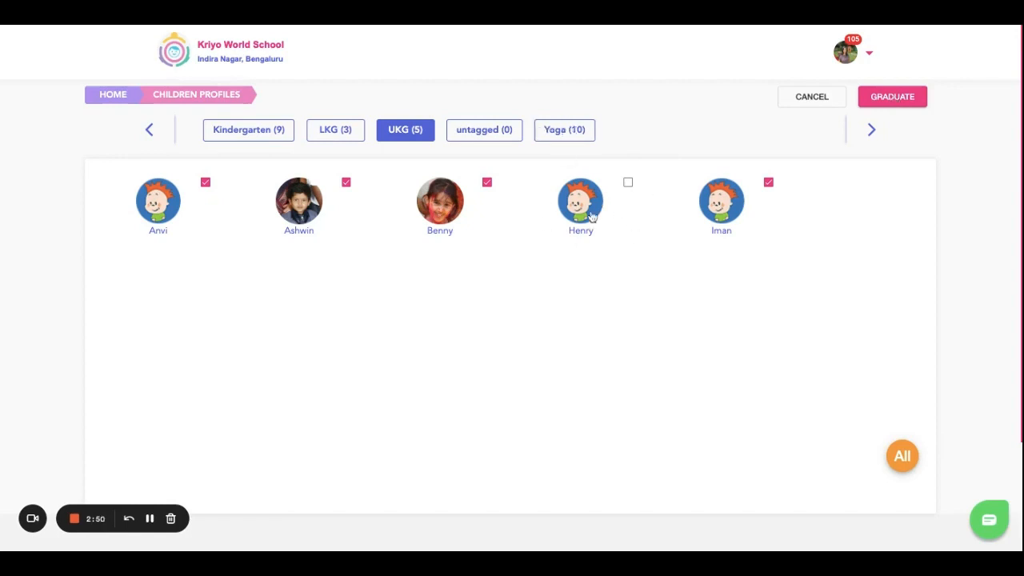
pyautogui.moveTo(643, 260)
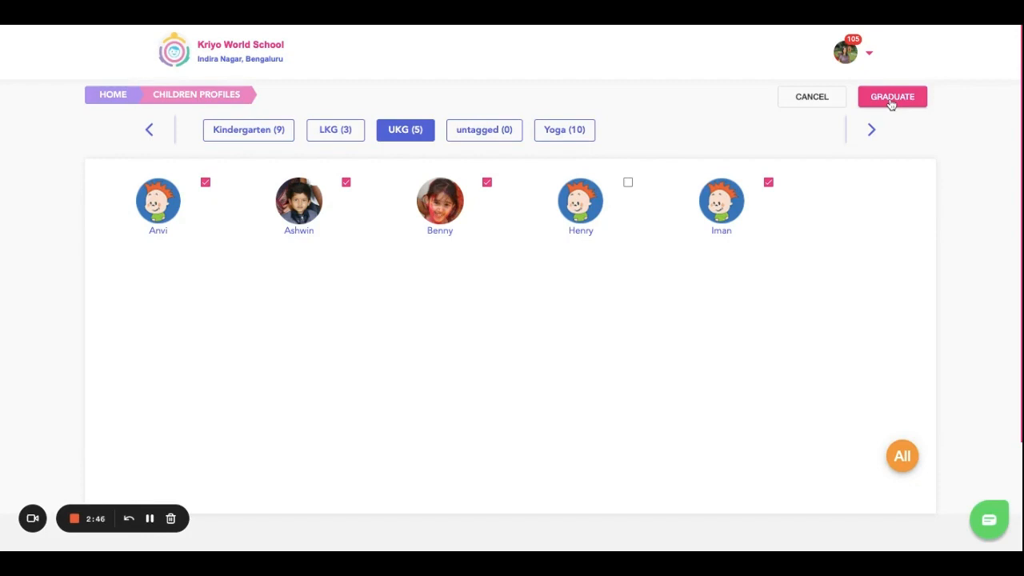
# Graduate the four selected children, accepting the permanent-archive warning, so UKG keeps only Henry
pyautogui.click(893, 96)
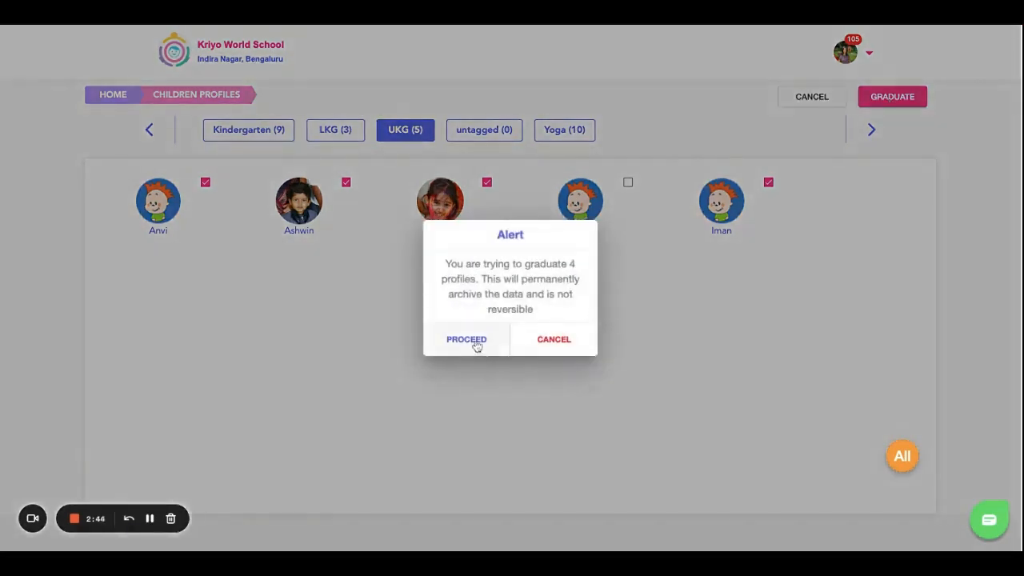
pyautogui.click(466, 339)
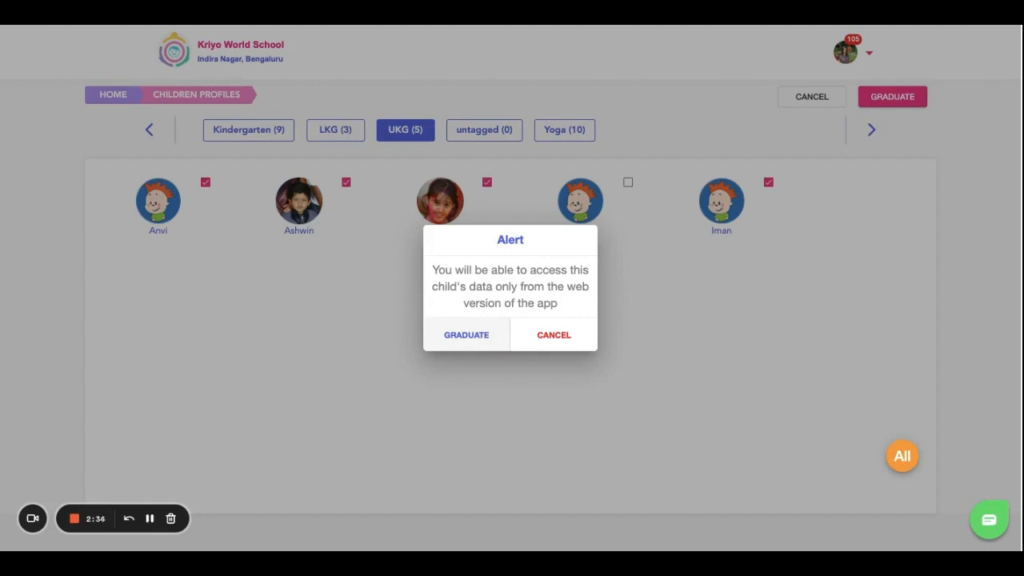
pyautogui.click(467, 334)
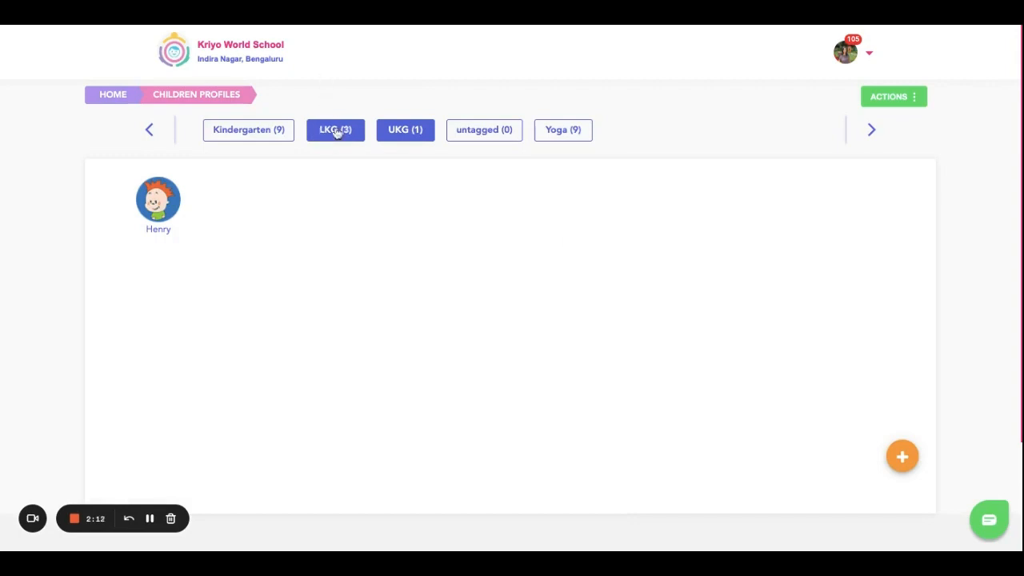
# Switch to the LKG group (Deeksha, John, Karthik) and reveal its ACTIONS menu
pyautogui.click(405, 130)
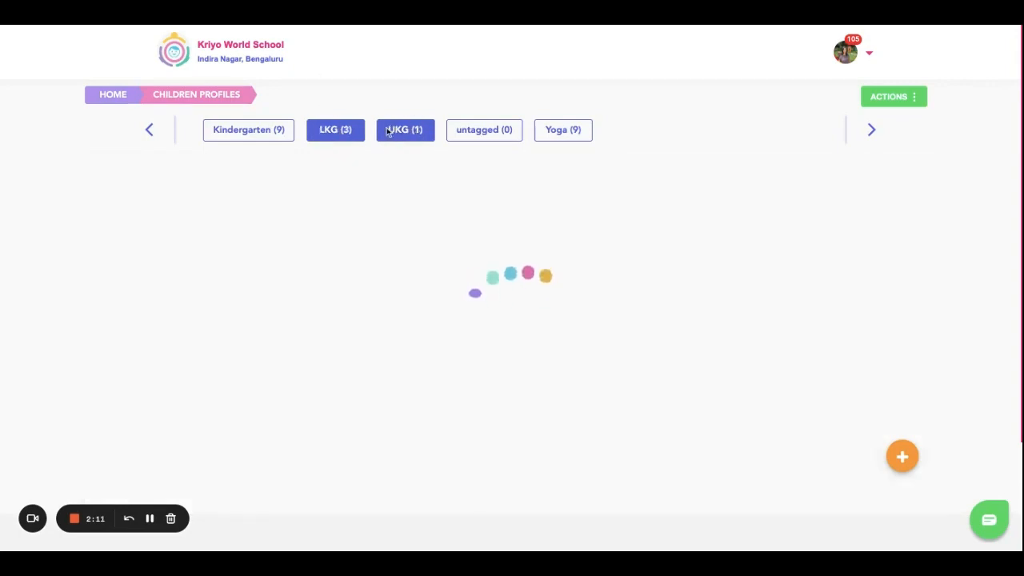
pyautogui.click(336, 129)
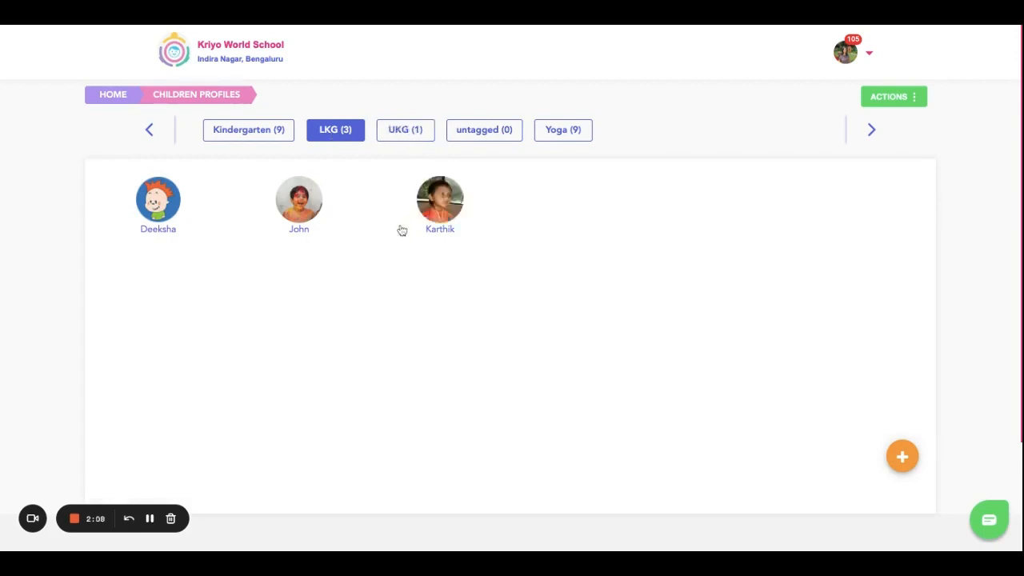
pyautogui.moveTo(320, 272)
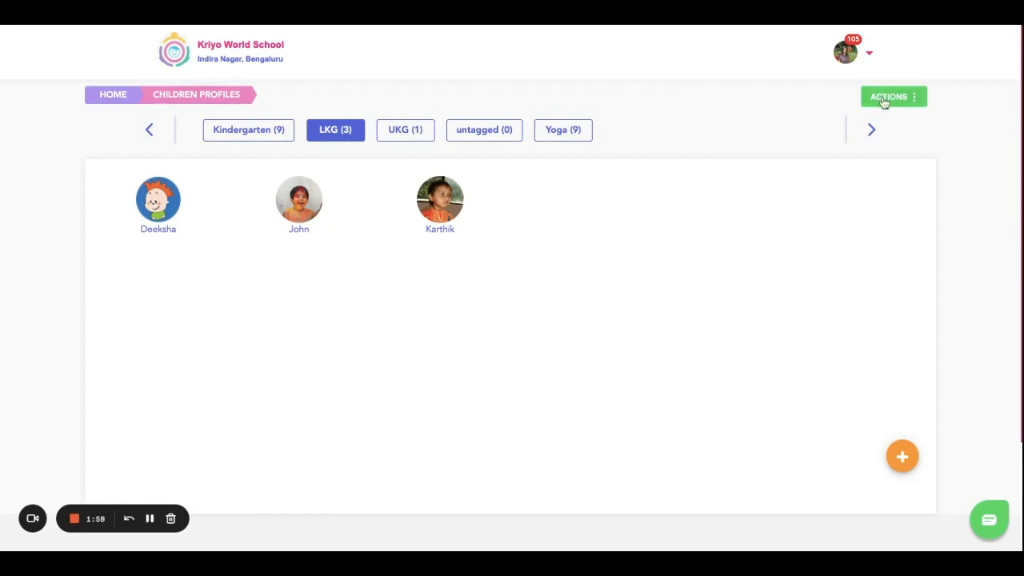
pyautogui.click(890, 96)
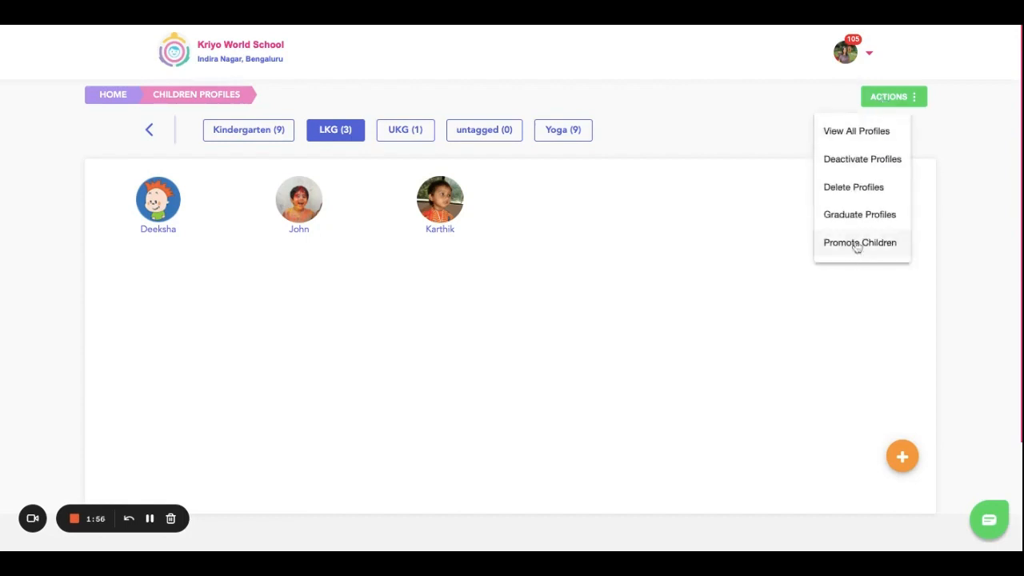
# Enter Promote Children mode with Deeksha and John selected and Karthik unticked
pyautogui.click(860, 243)
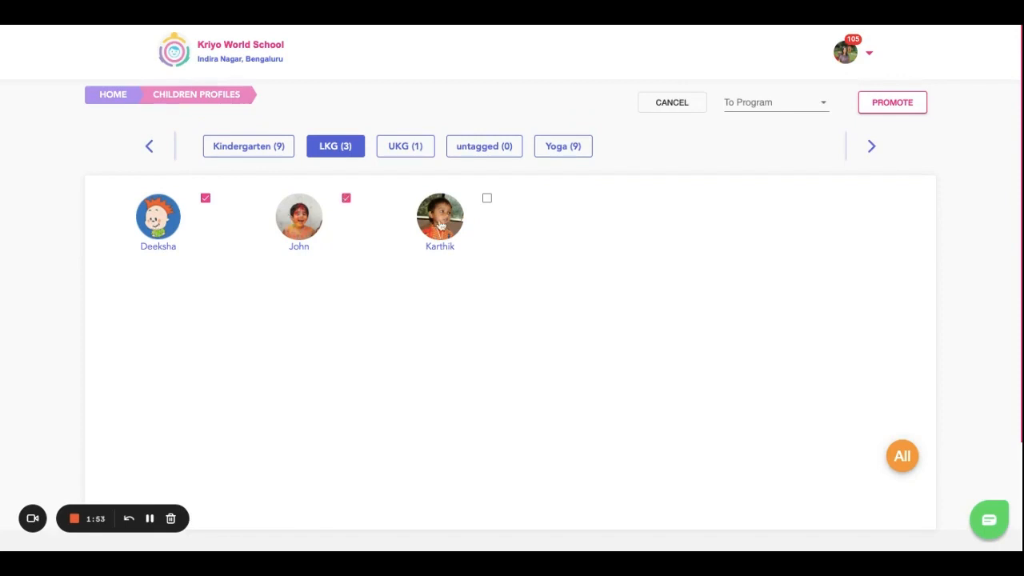
pyautogui.click(487, 198)
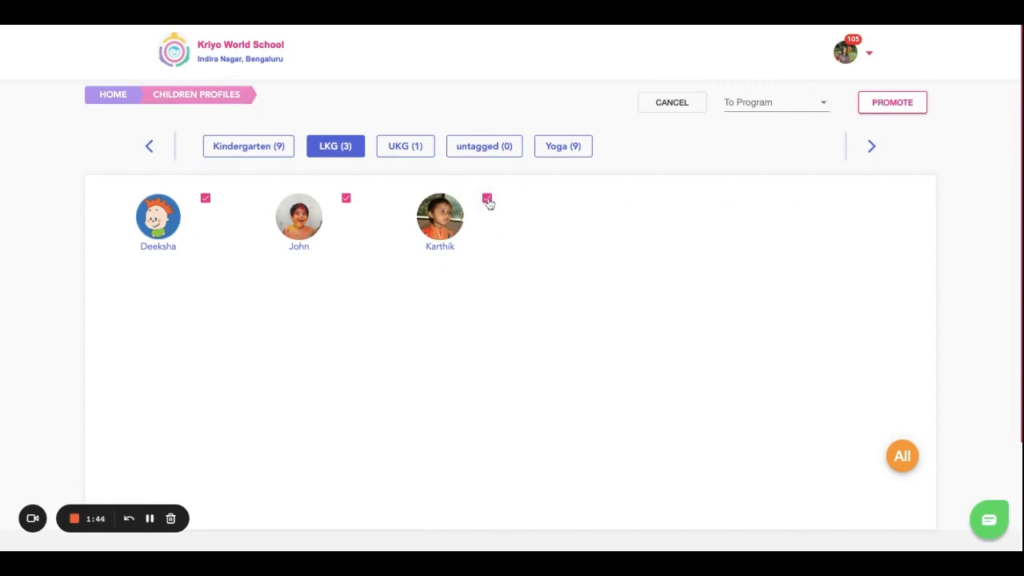
pyautogui.click(486, 198)
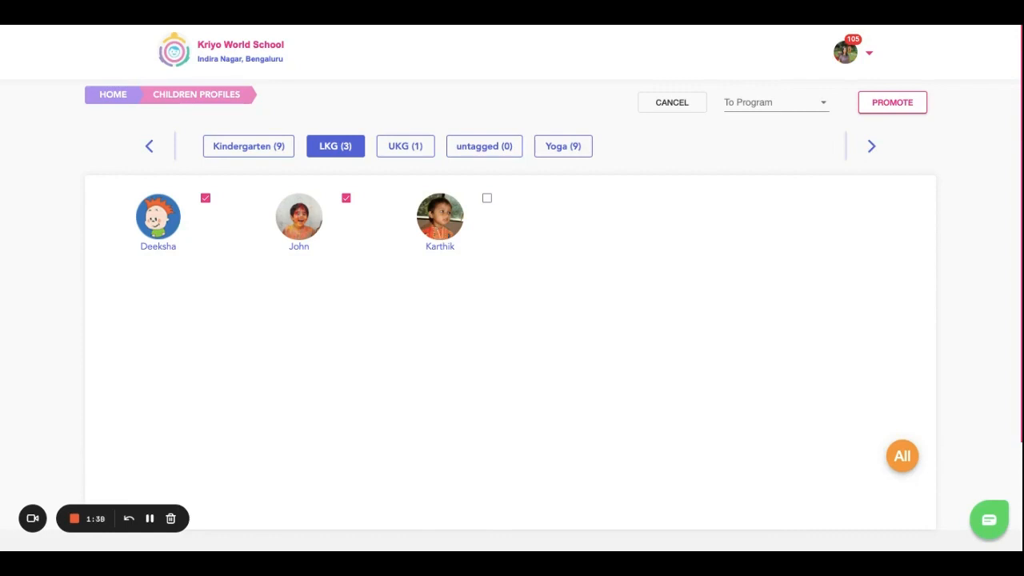
pyautogui.moveTo(366, 187)
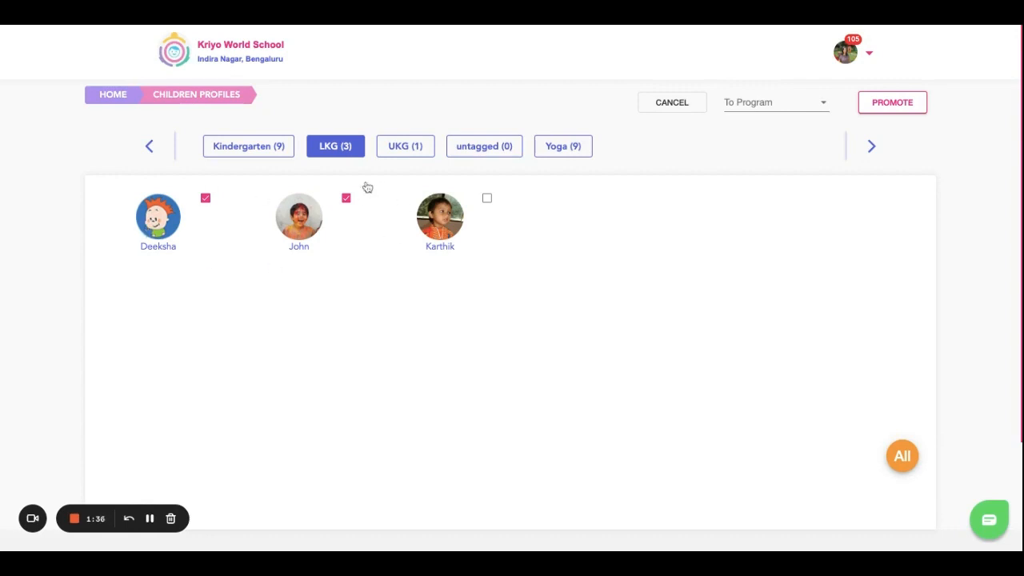
pyautogui.moveTo(399, 220)
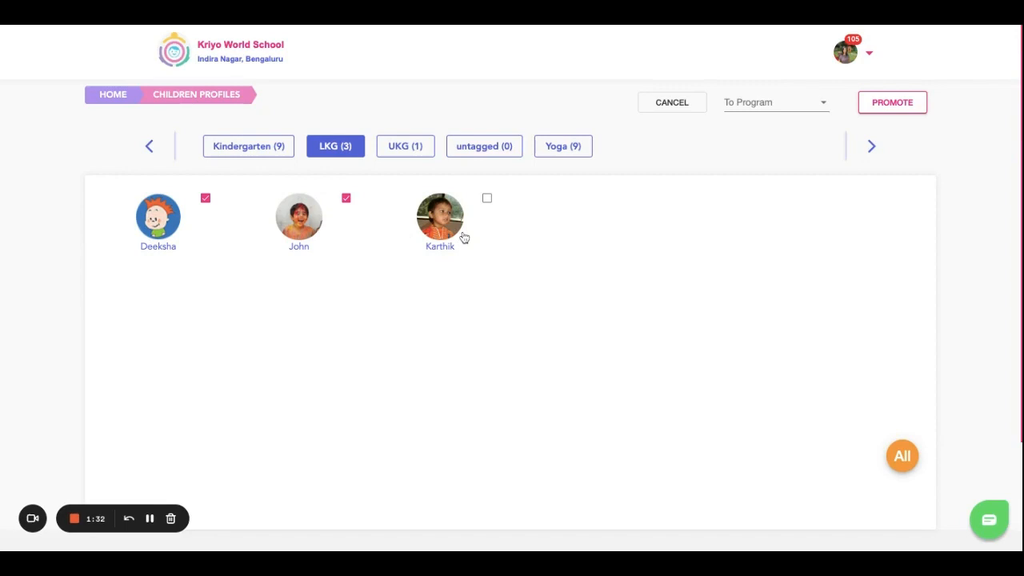
pyautogui.moveTo(247, 257)
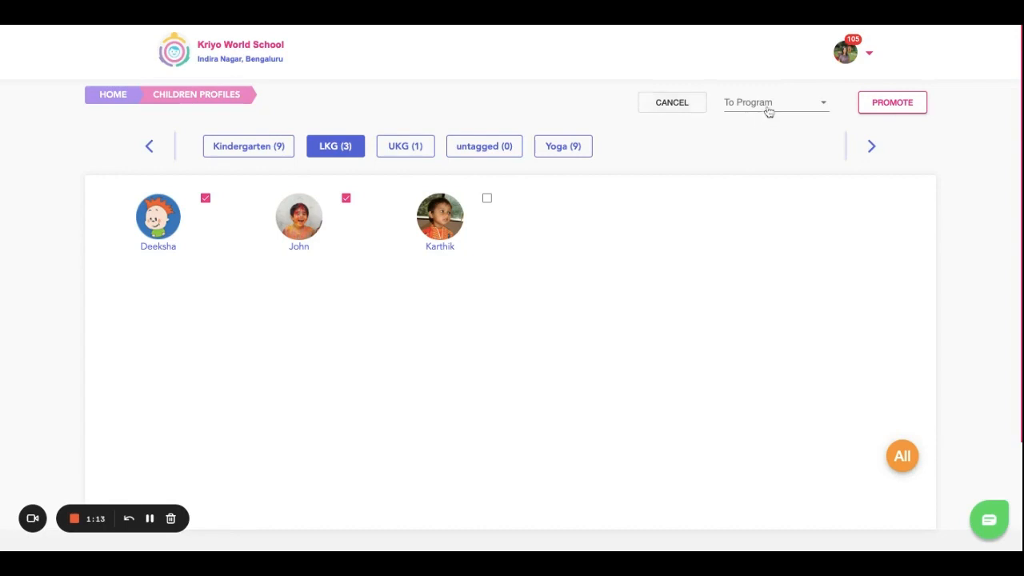
# Choose UKG as the To Program and request promotion of the two children
pyautogui.click(774, 103)
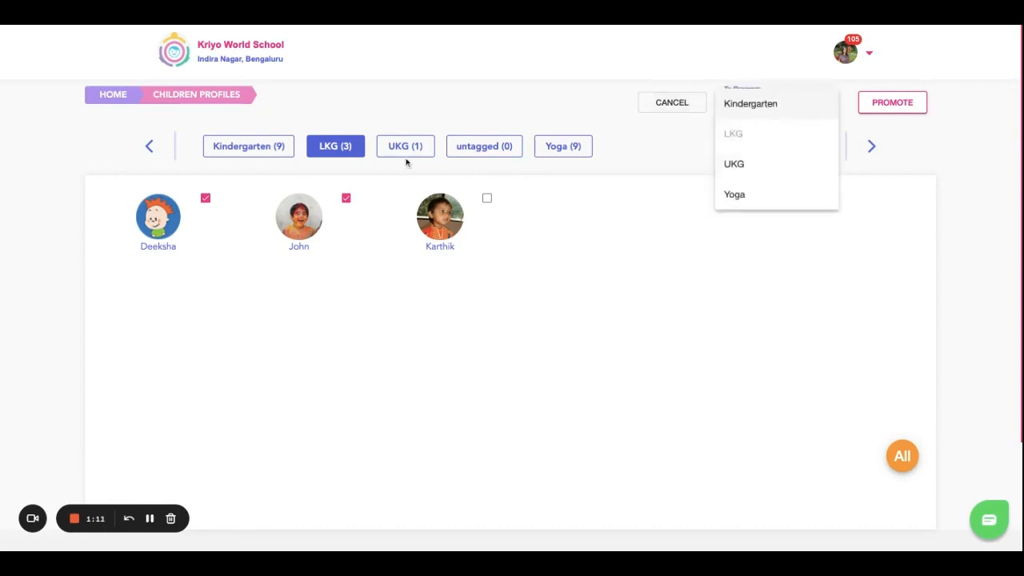
pyautogui.moveTo(768, 147)
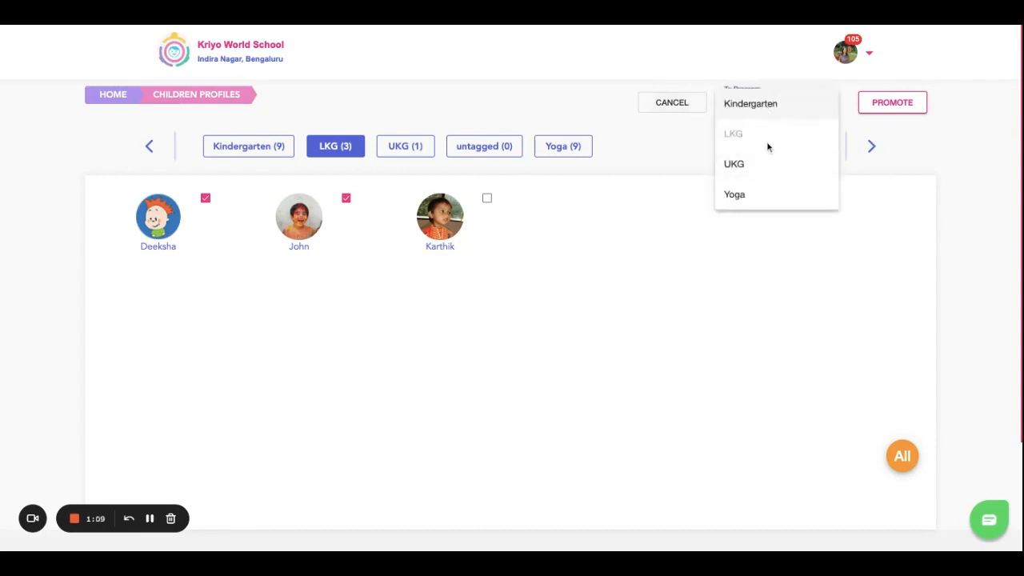
pyautogui.moveTo(323, 163)
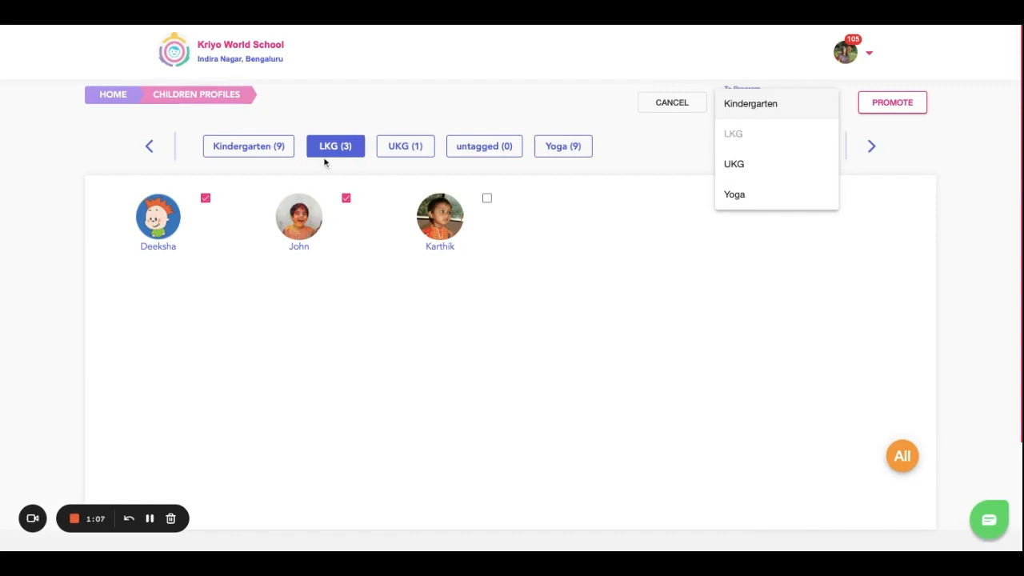
pyautogui.moveTo(733, 163)
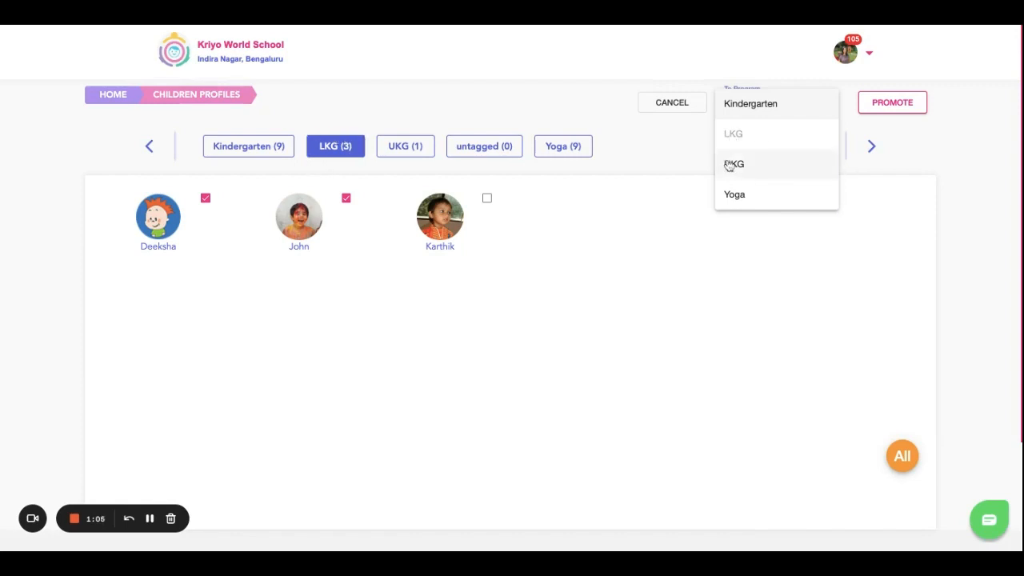
pyautogui.click(732, 163)
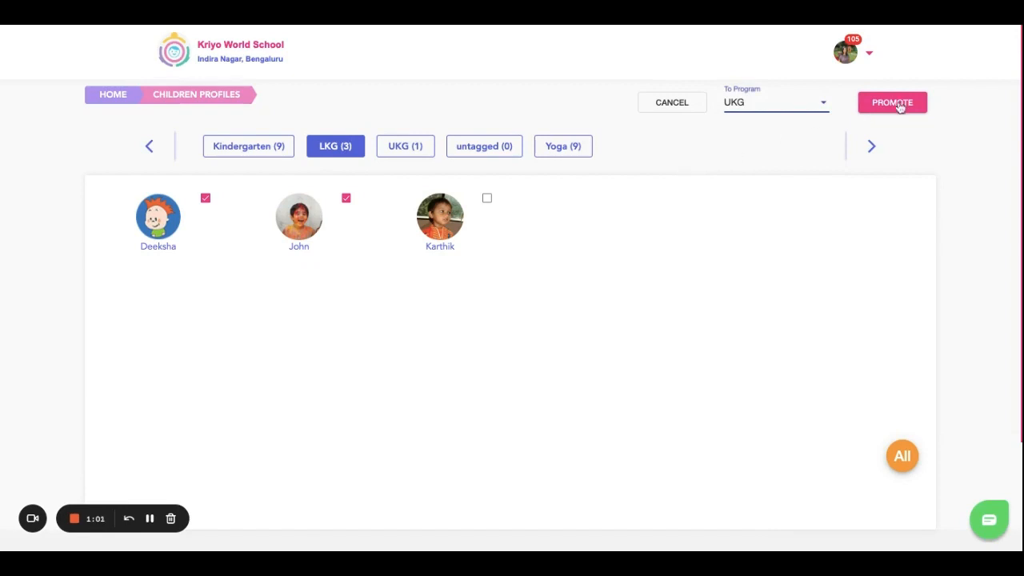
pyautogui.click(893, 103)
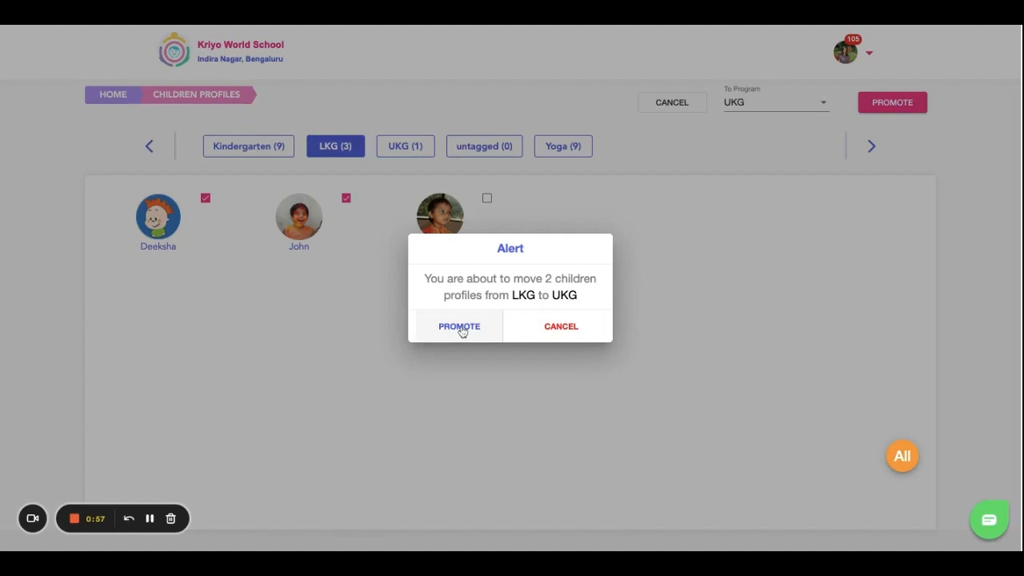
pyautogui.moveTo(459, 327)
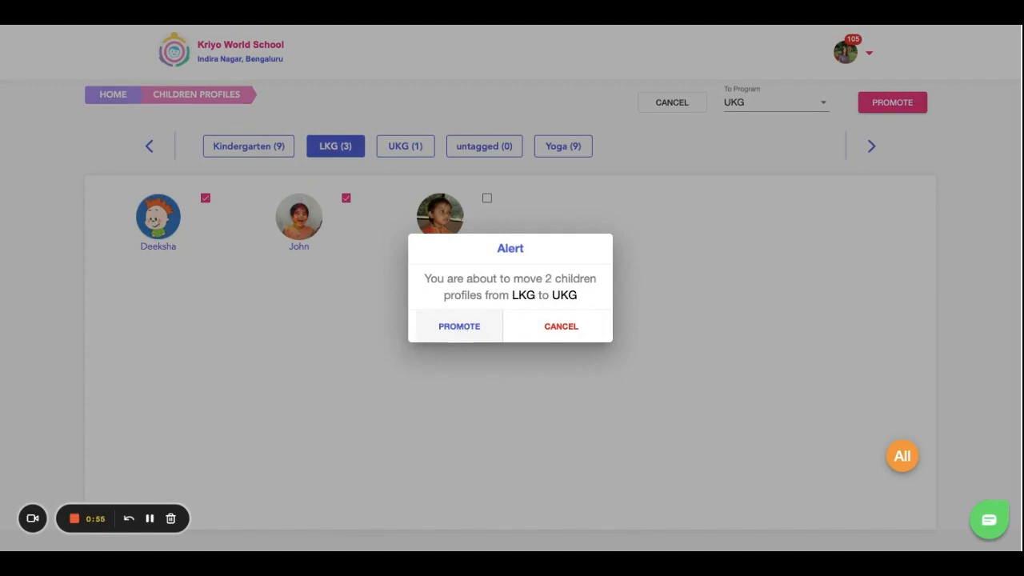
# Confirm moving Deeksha and John into UKG, leaving Karthik alone in LKG
pyautogui.click(459, 327)
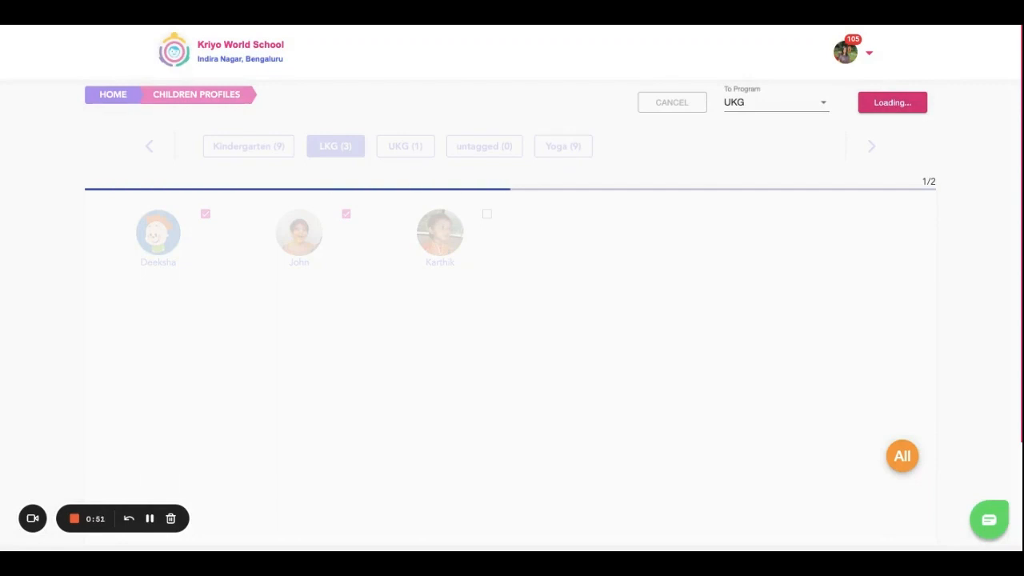
pyautogui.click(892, 103)
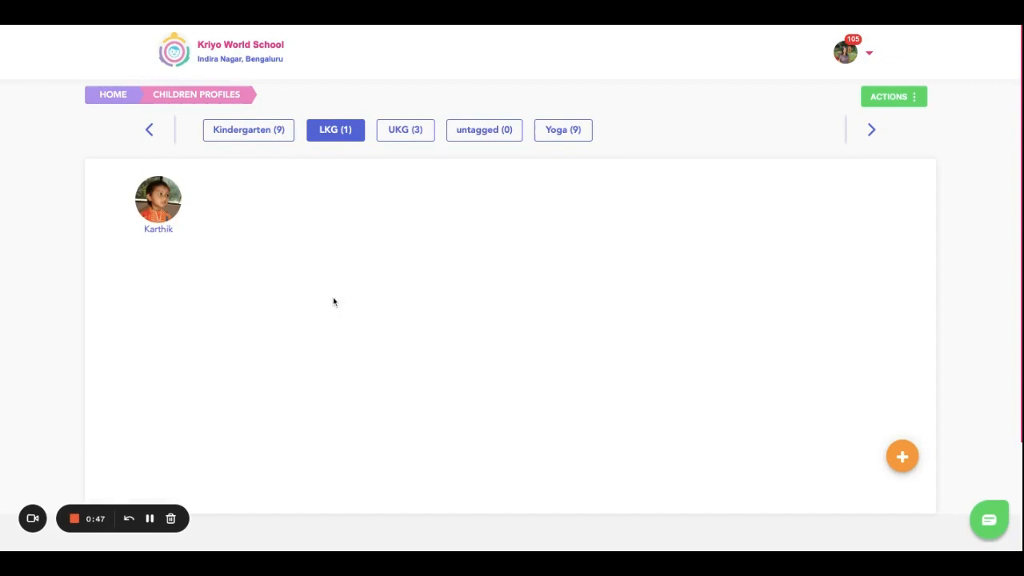
pyautogui.click(157, 198)
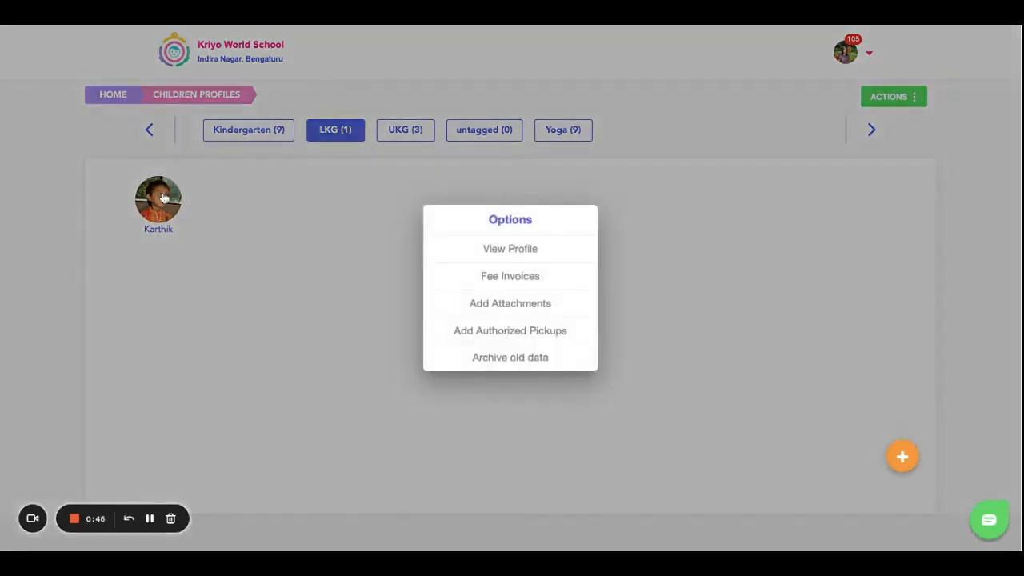
pyautogui.click(766, 173)
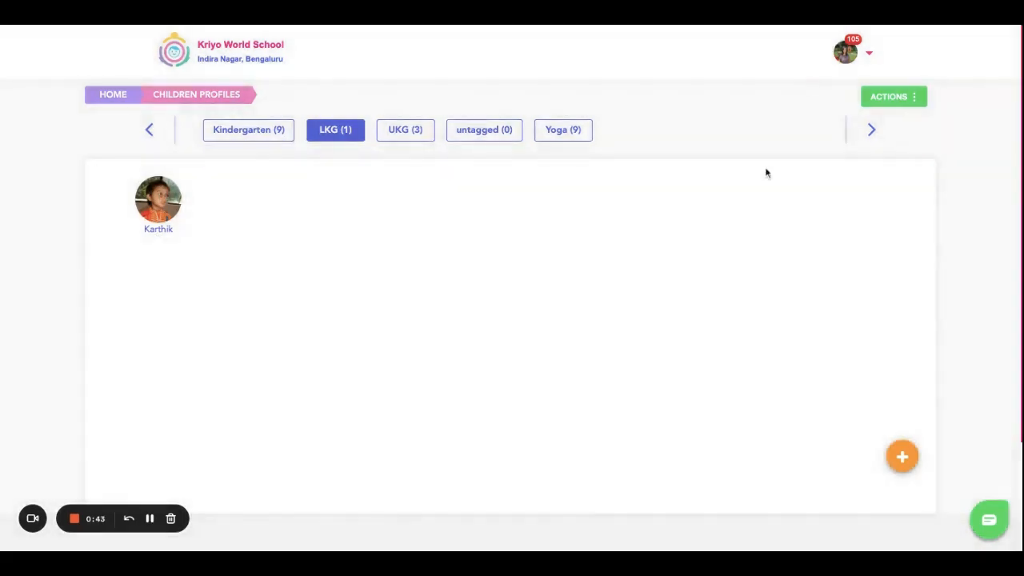
pyautogui.moveTo(891, 102)
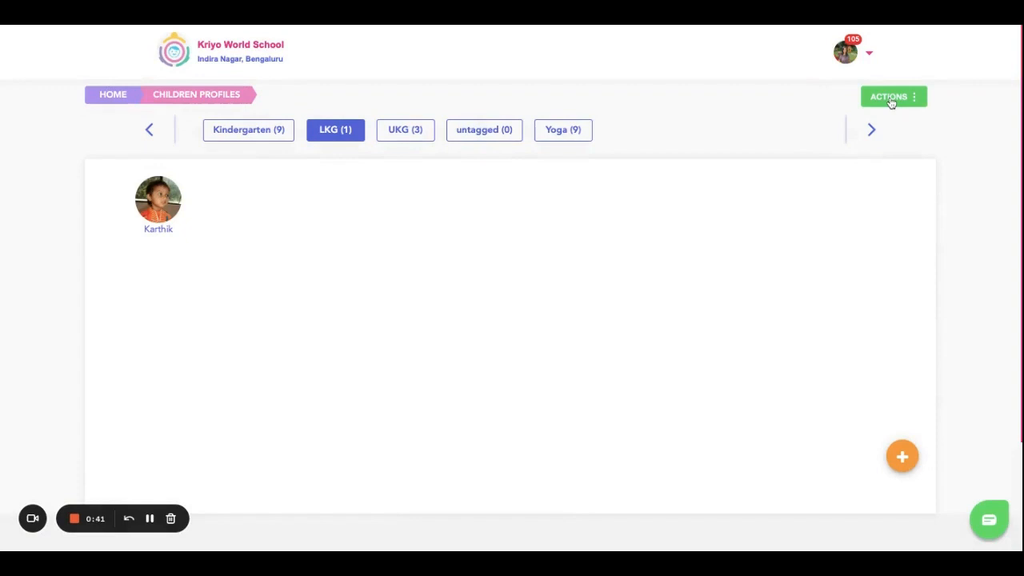
pyautogui.click(889, 96)
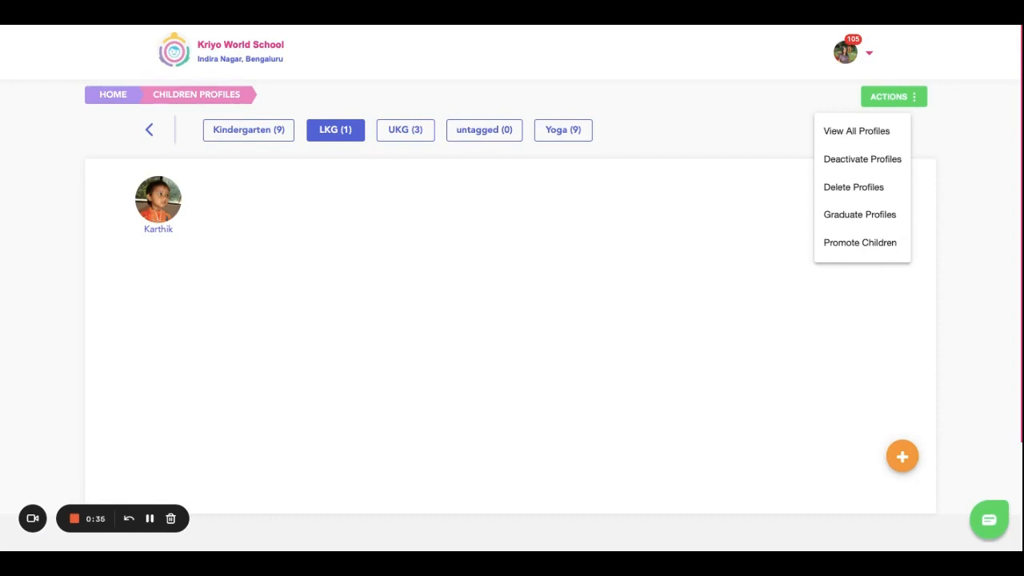
pyautogui.moveTo(845, 225)
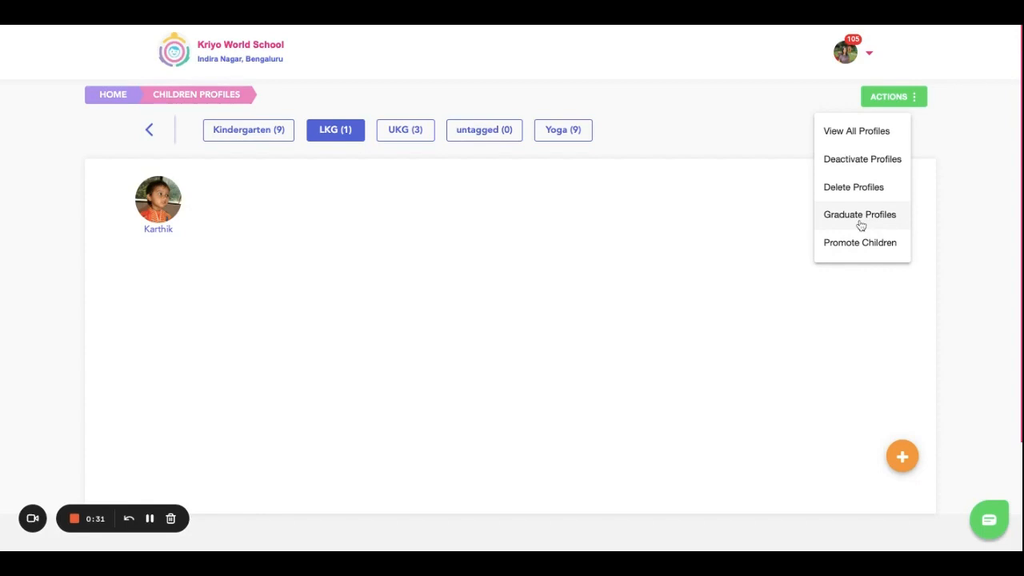
pyautogui.moveTo(855, 165)
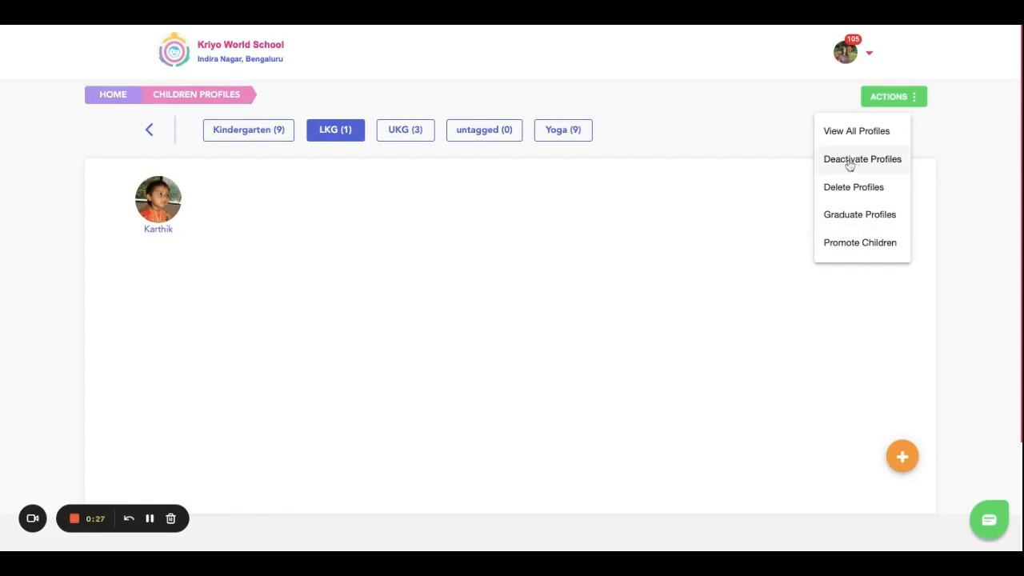
pyautogui.click(861, 159)
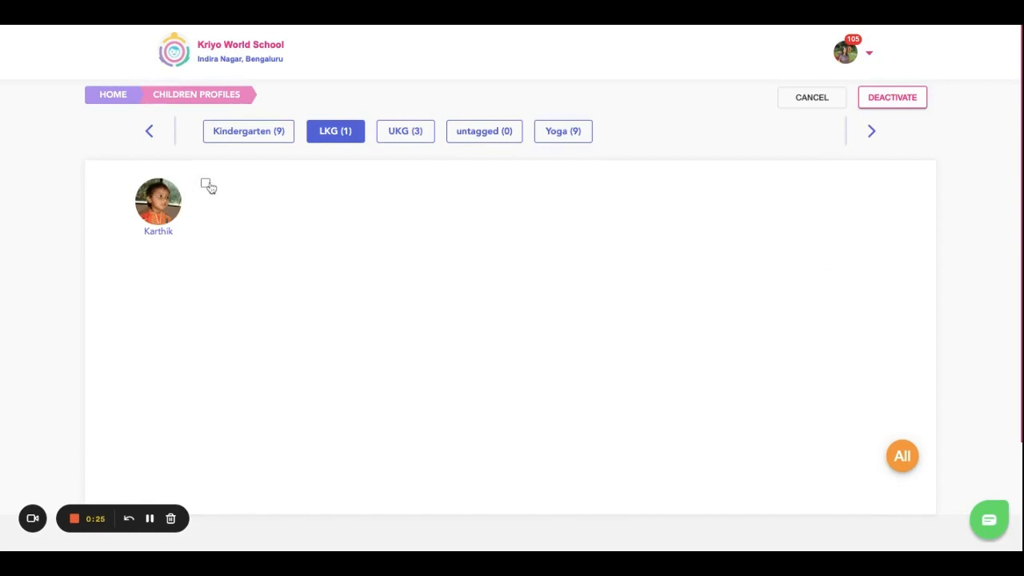
# Select Karthik in LKG, deactivate his profile and confirm YES in the alert
pyautogui.click(204, 182)
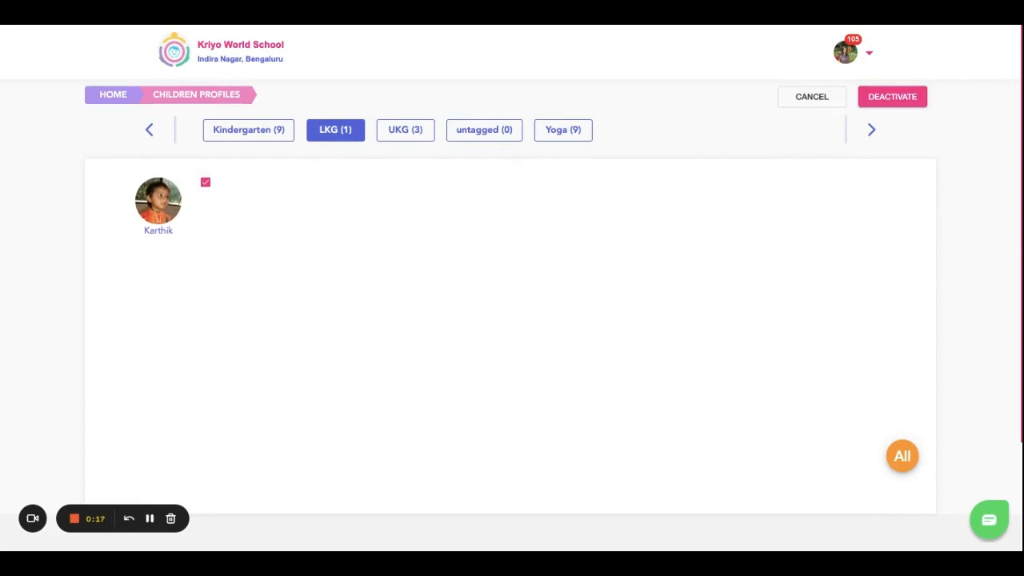
pyautogui.moveTo(541, 268)
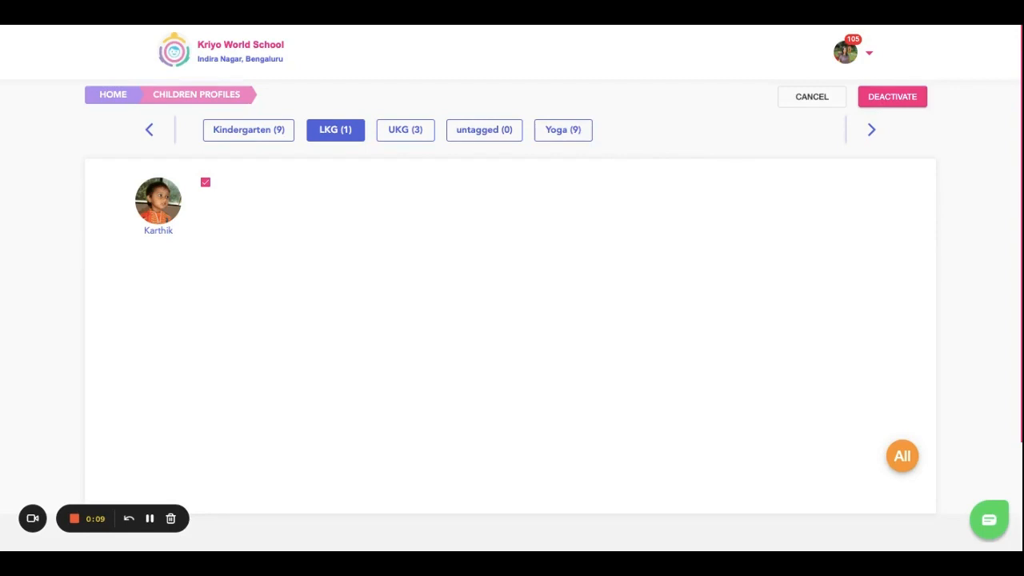
pyautogui.click(893, 96)
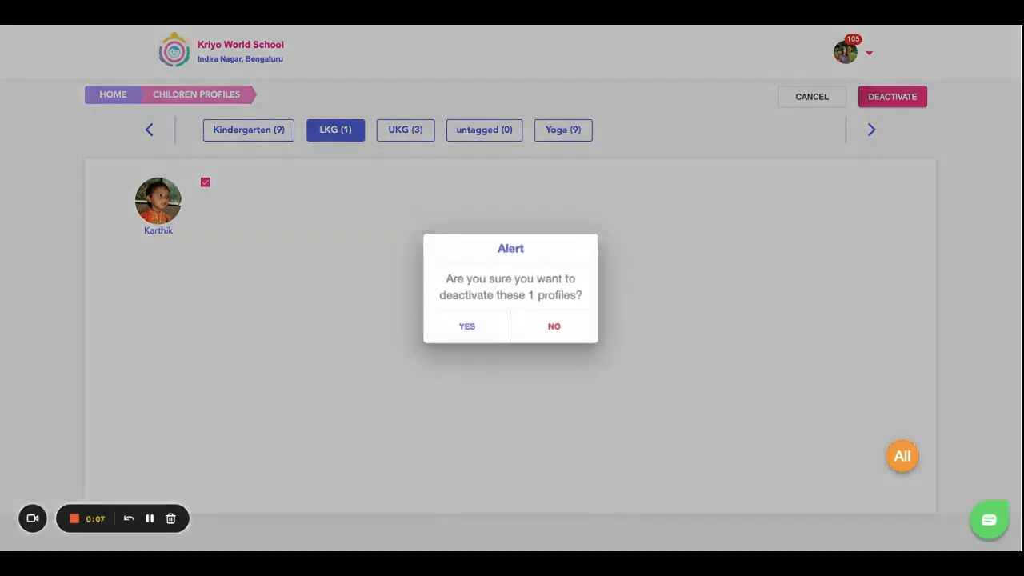
pyautogui.click(468, 327)
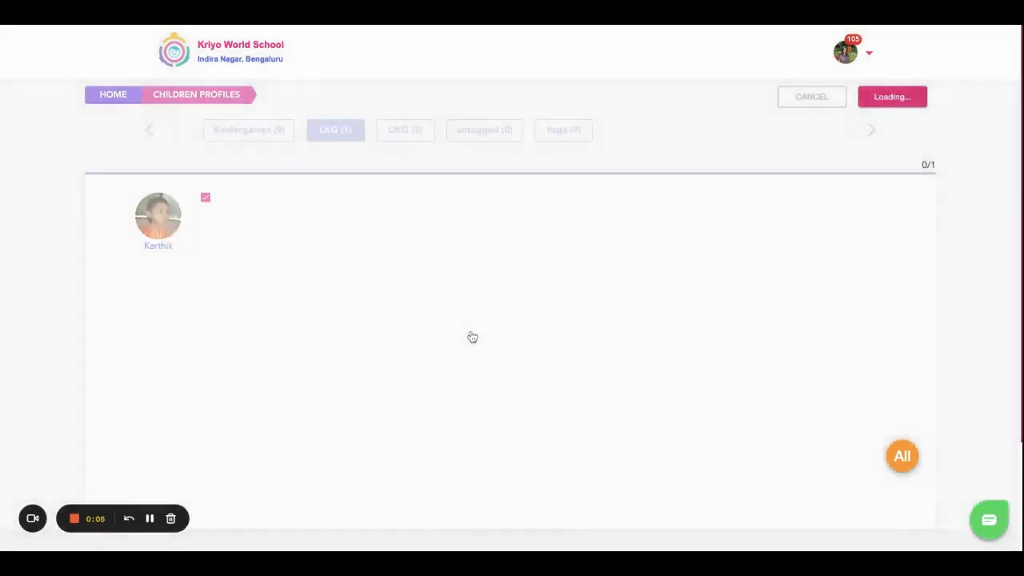